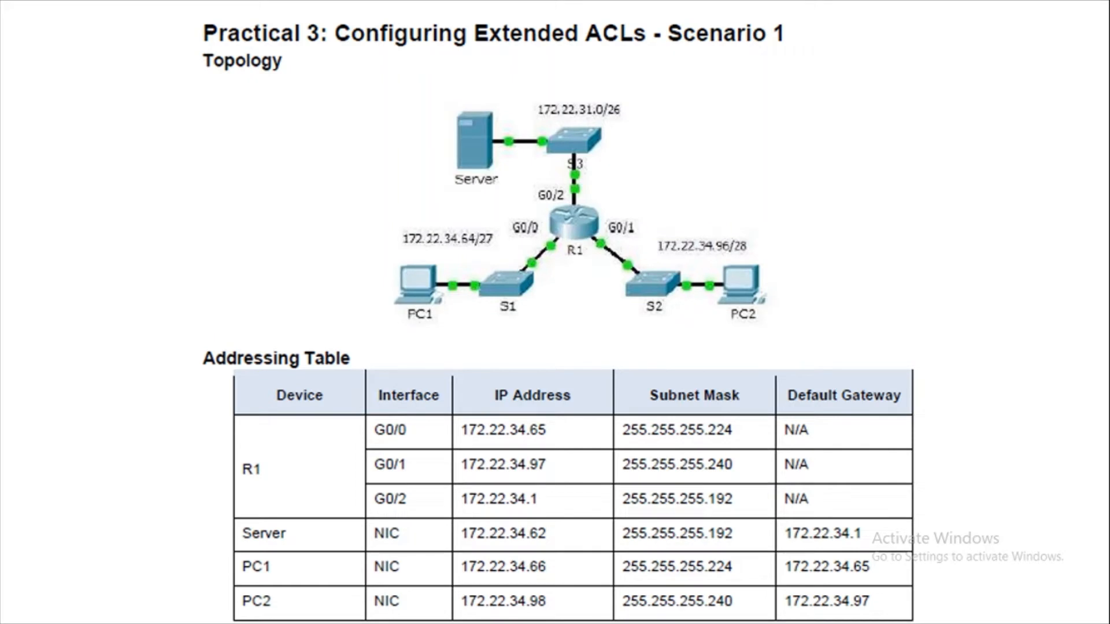
Place a 2911 router on the canvas and rename it R1.
{"action": "left_click", "coordinate": [76, 609]}
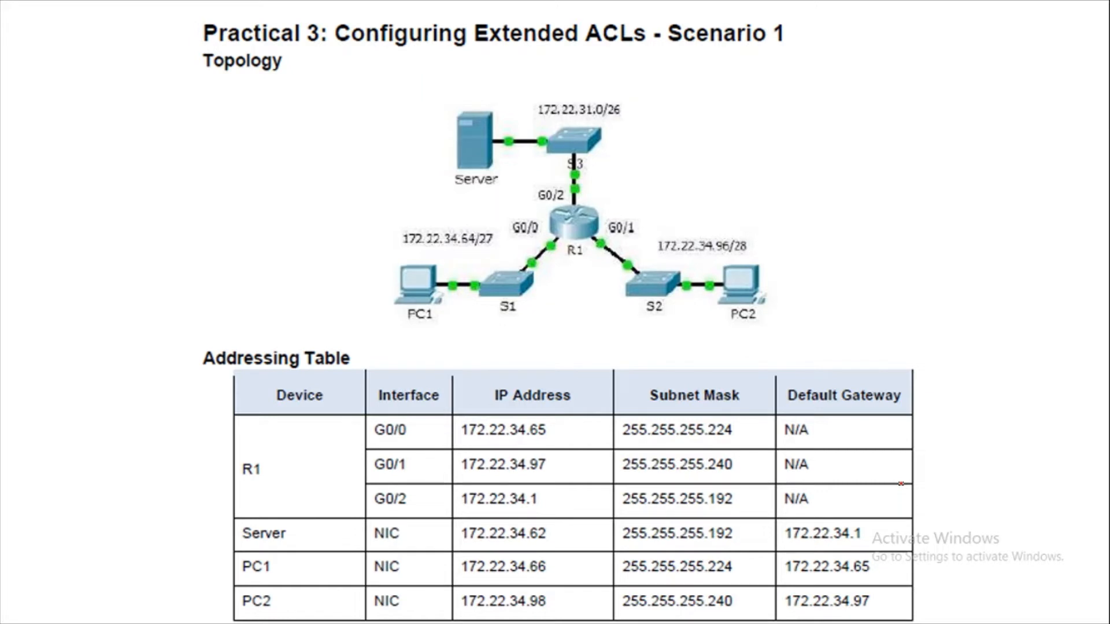
{"action": "left_click", "coordinate": [540, 608]}
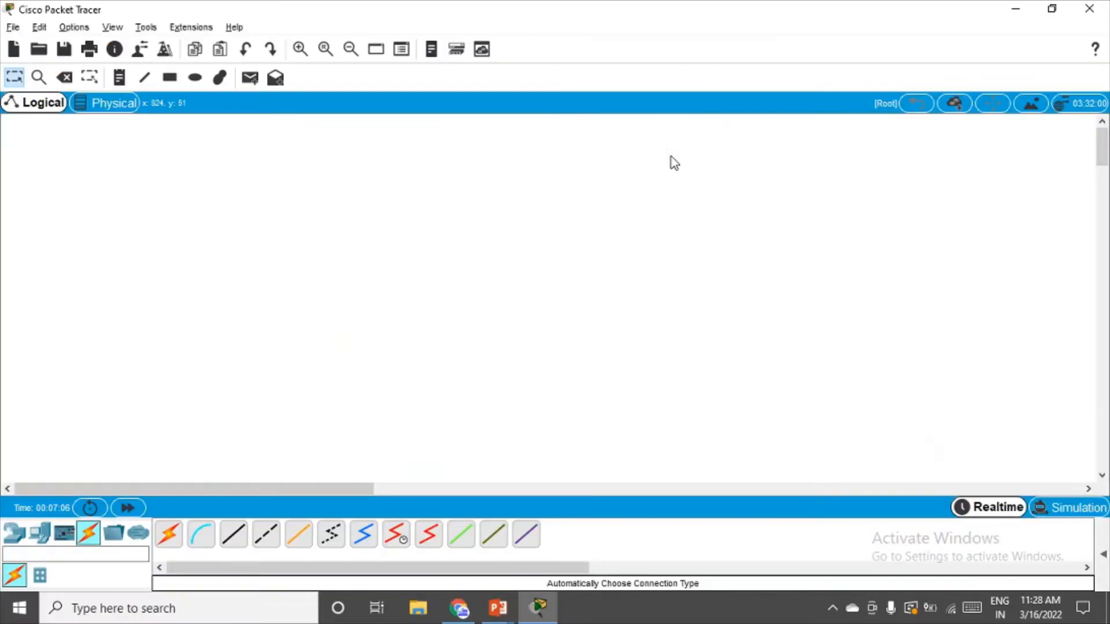
{"action": "mouse_move", "coordinate": [88, 533]}
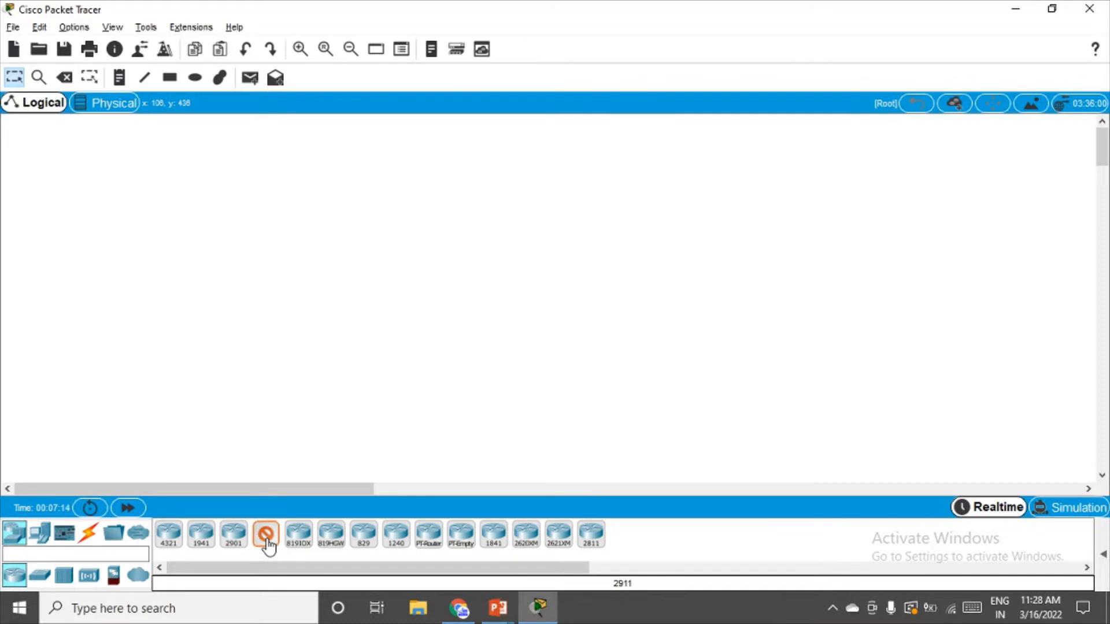
{"action": "left_click", "coordinate": [513, 266]}
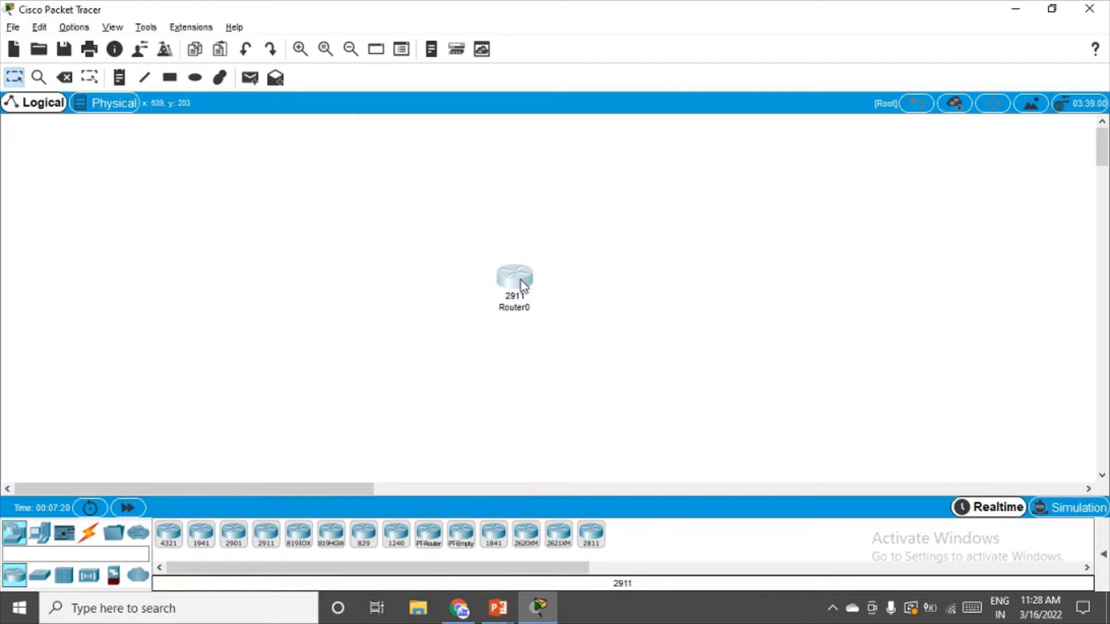
{"action": "mouse_move", "coordinate": [525, 314]}
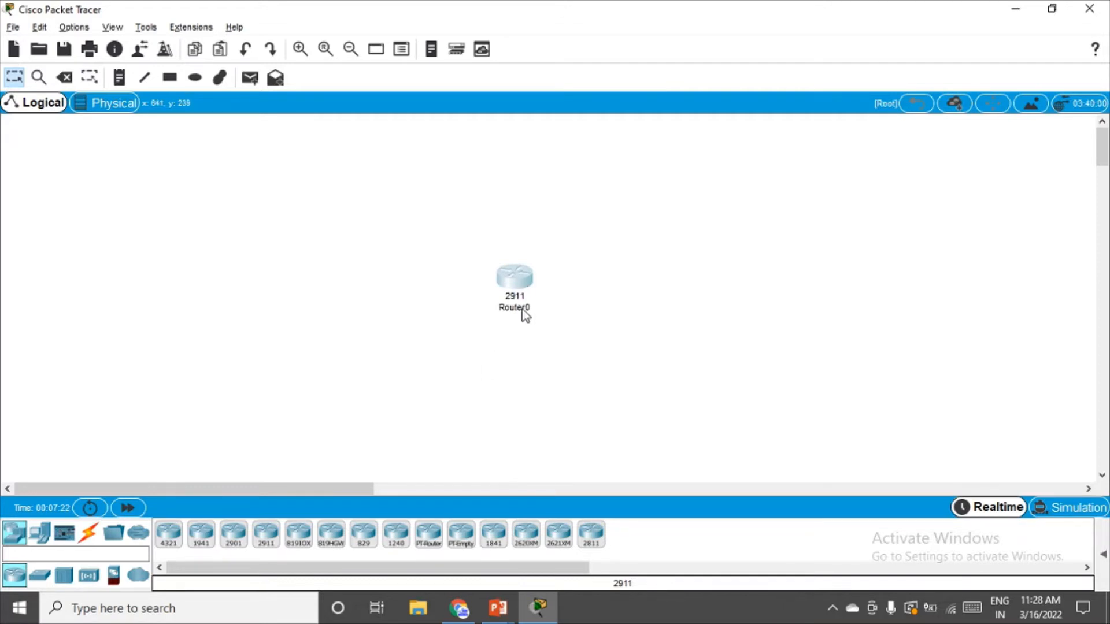
{"action": "double_click", "coordinate": [513, 307]}
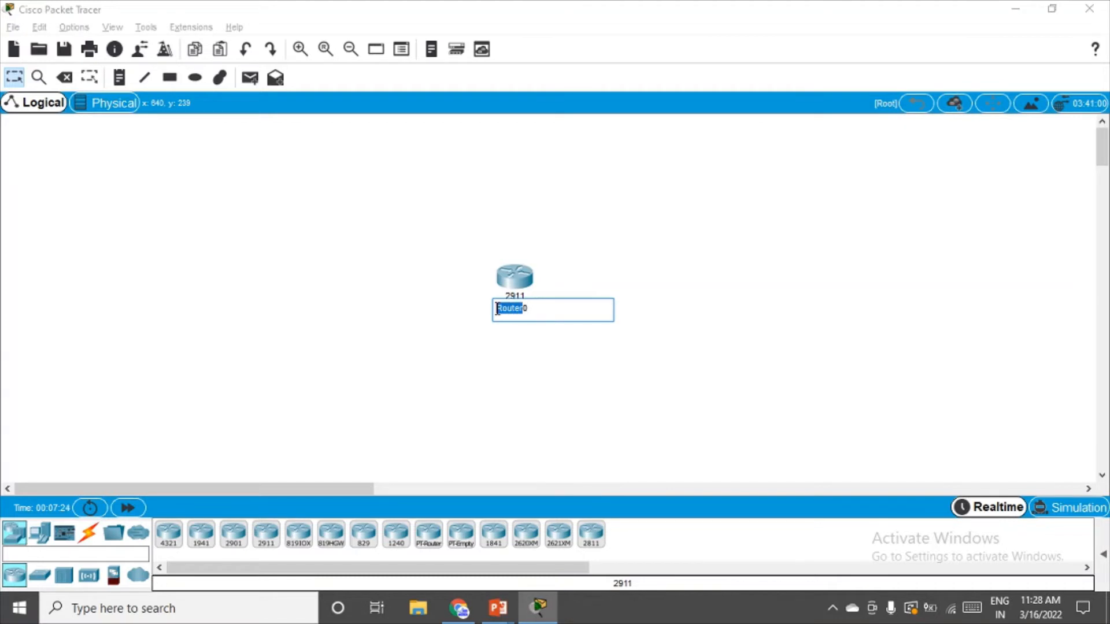
{"action": "type", "text": "R1"}
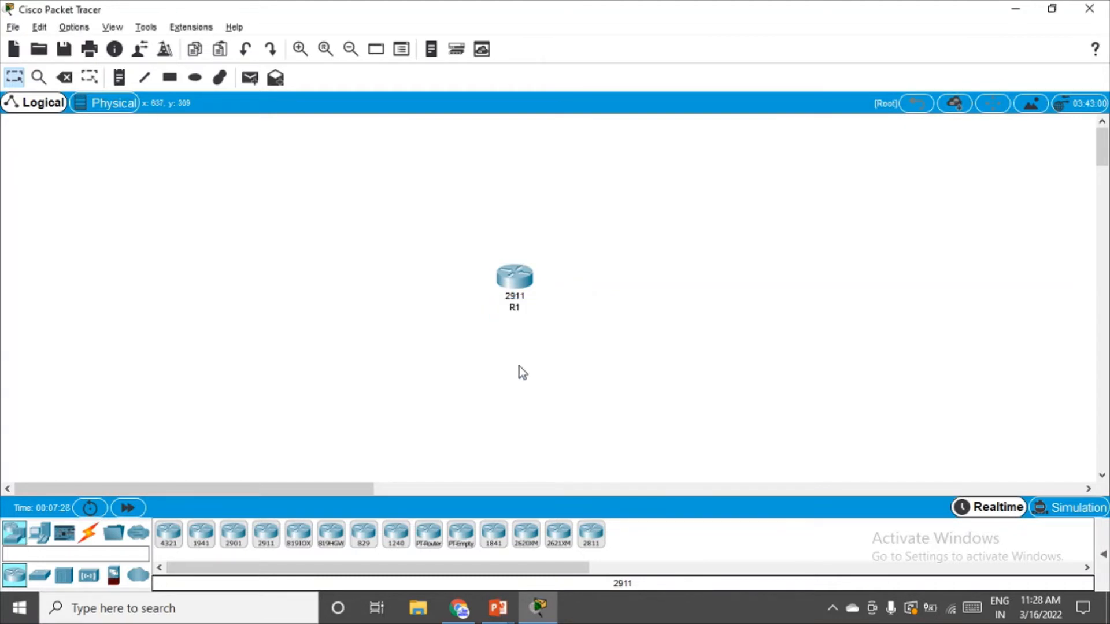
{"action": "left_click", "coordinate": [39, 574]}
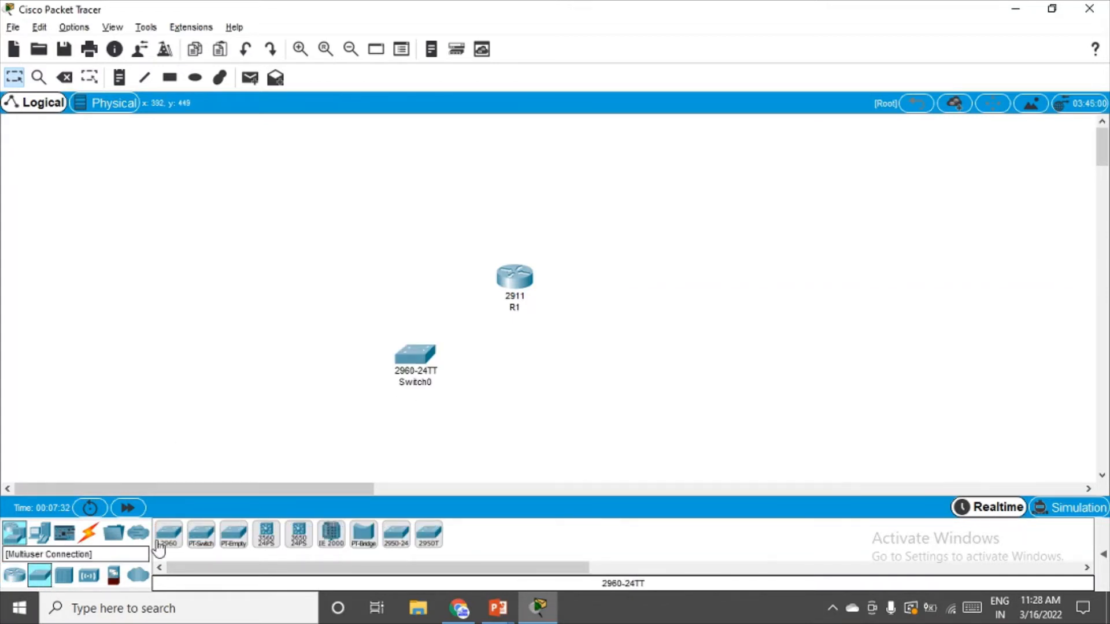
Add 2960 switches to the topology alongside R1.
{"action": "left_click", "coordinate": [653, 373]}
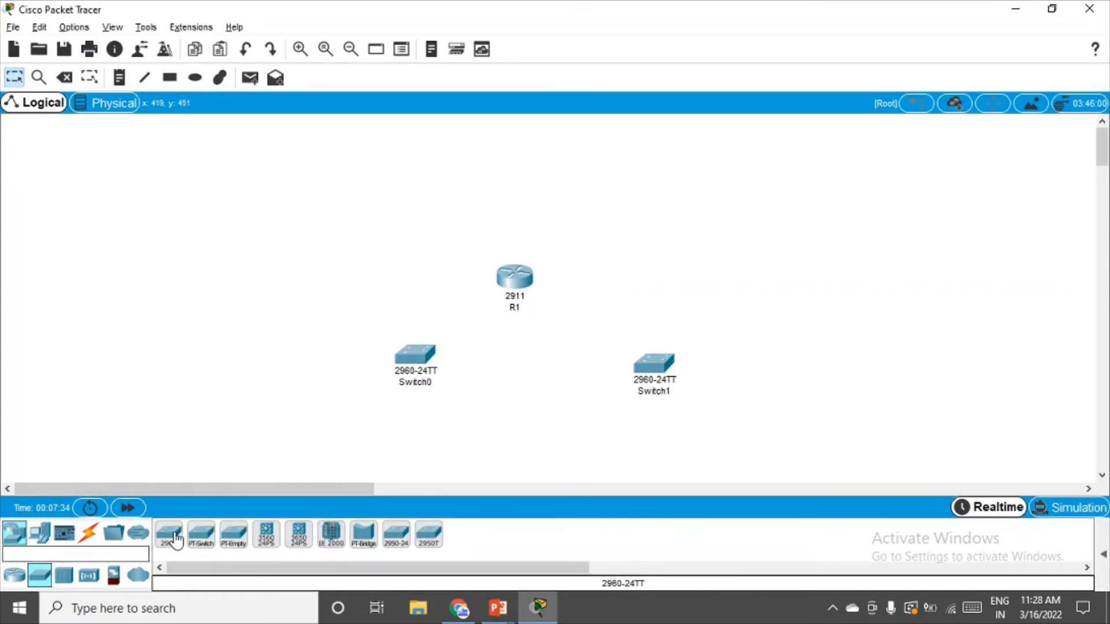
{"action": "left_click", "coordinate": [526, 177]}
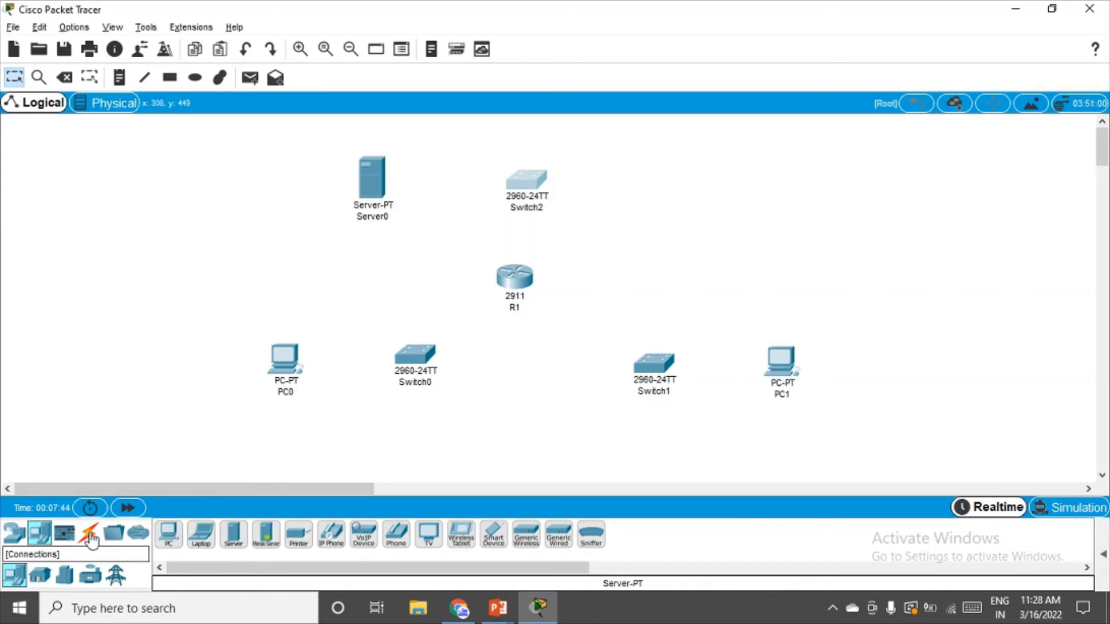
Cable R1 to the switches using the automatic connection type.
{"action": "left_click", "coordinate": [89, 534]}
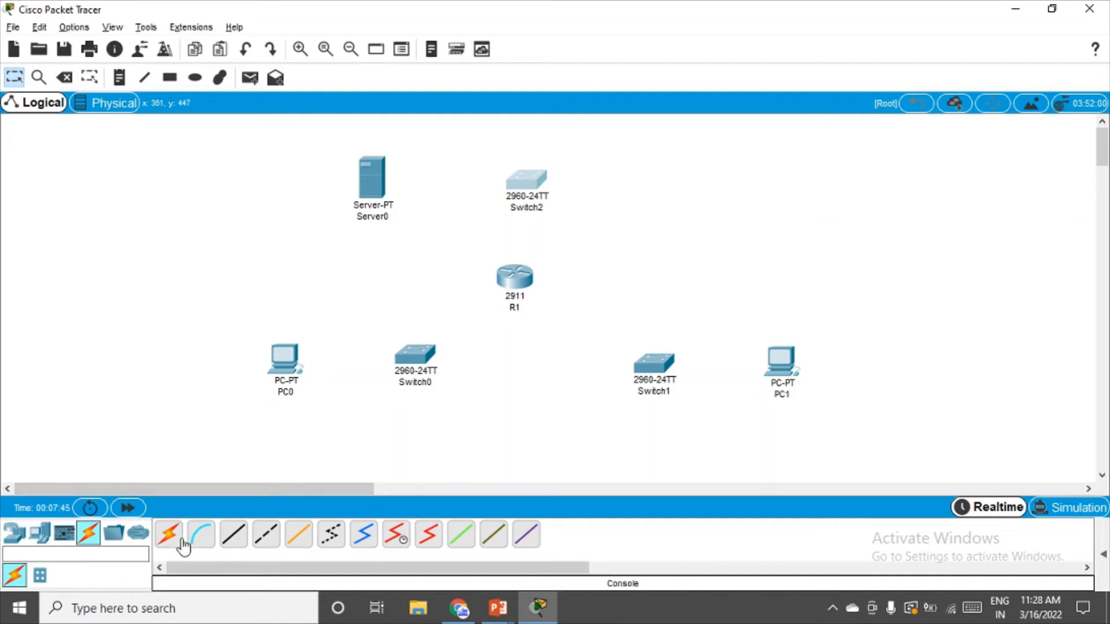
{"action": "left_click", "coordinate": [169, 536]}
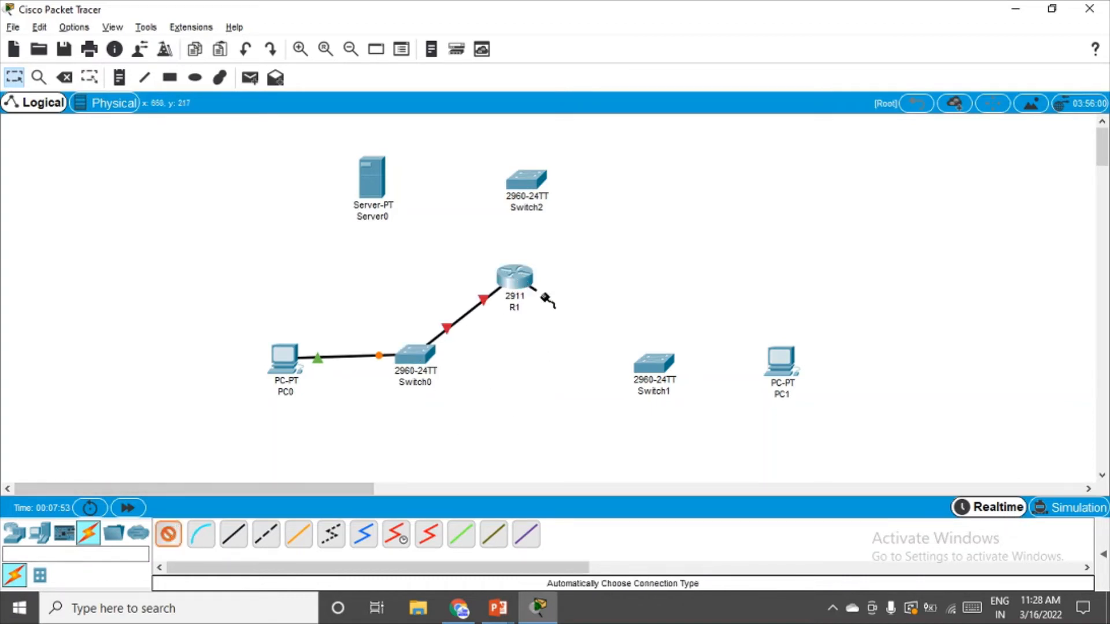
{"action": "left_click", "coordinate": [655, 361]}
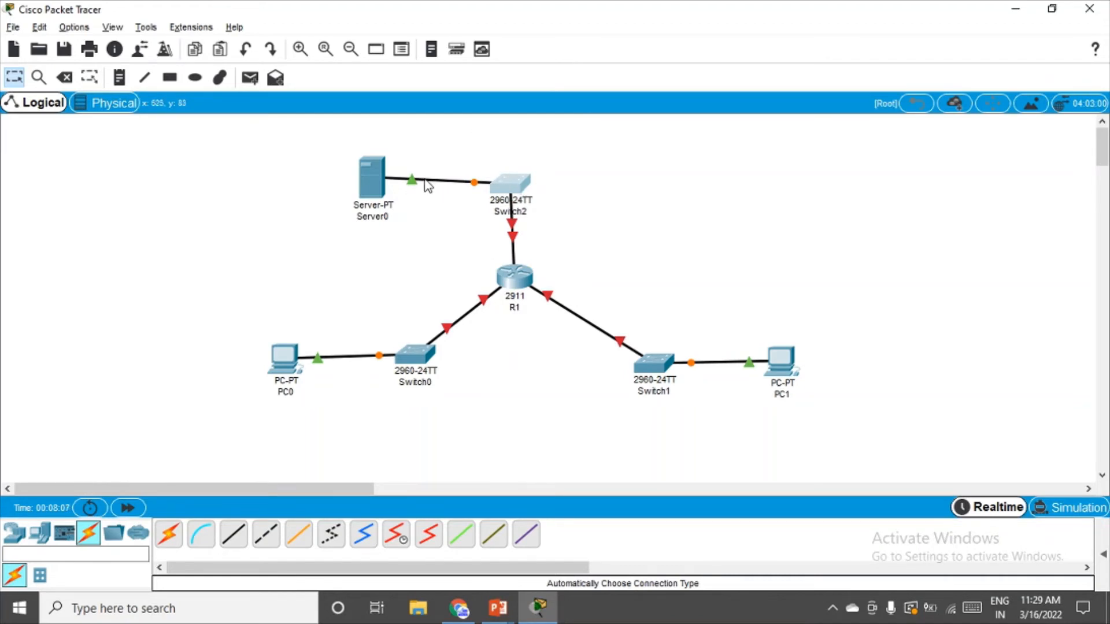
{"action": "mouse_move", "coordinate": [283, 134]}
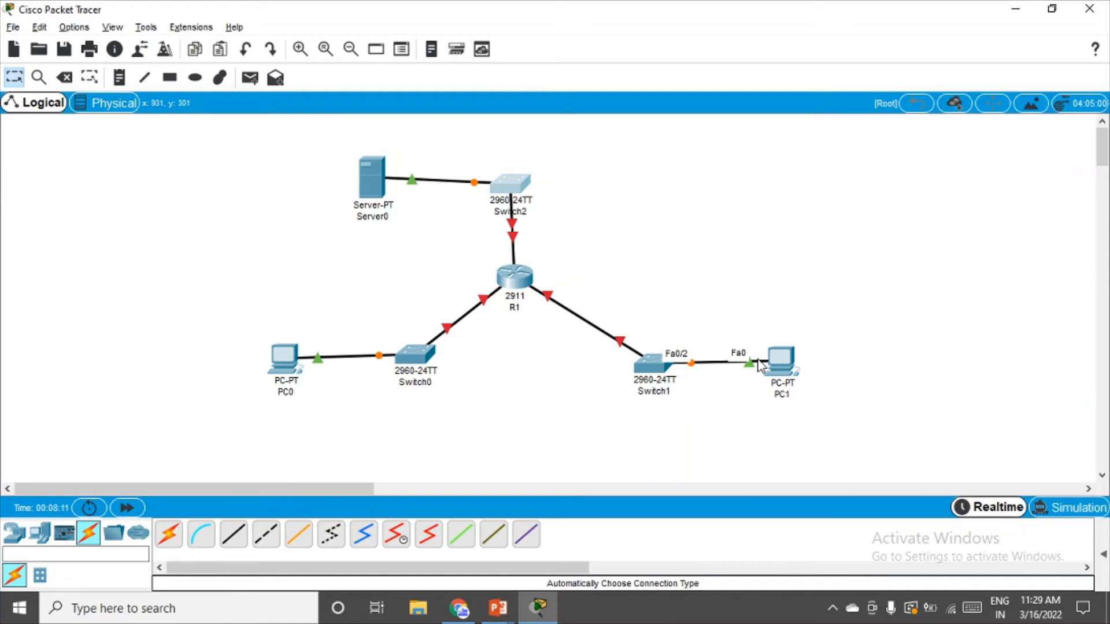
{"action": "mouse_move", "coordinate": [520, 260]}
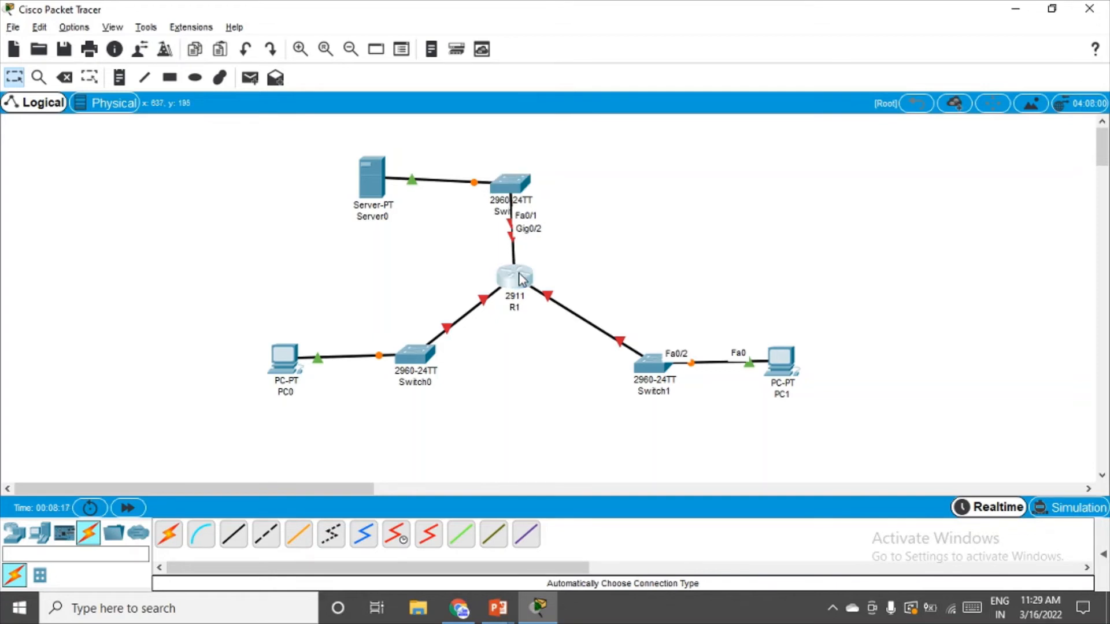
Give R1's GigabitEthernet0/2 address 172.22.34.1 with mask 255.255.255.192, then move to Server0.
{"action": "double_click", "coordinate": [515, 277]}
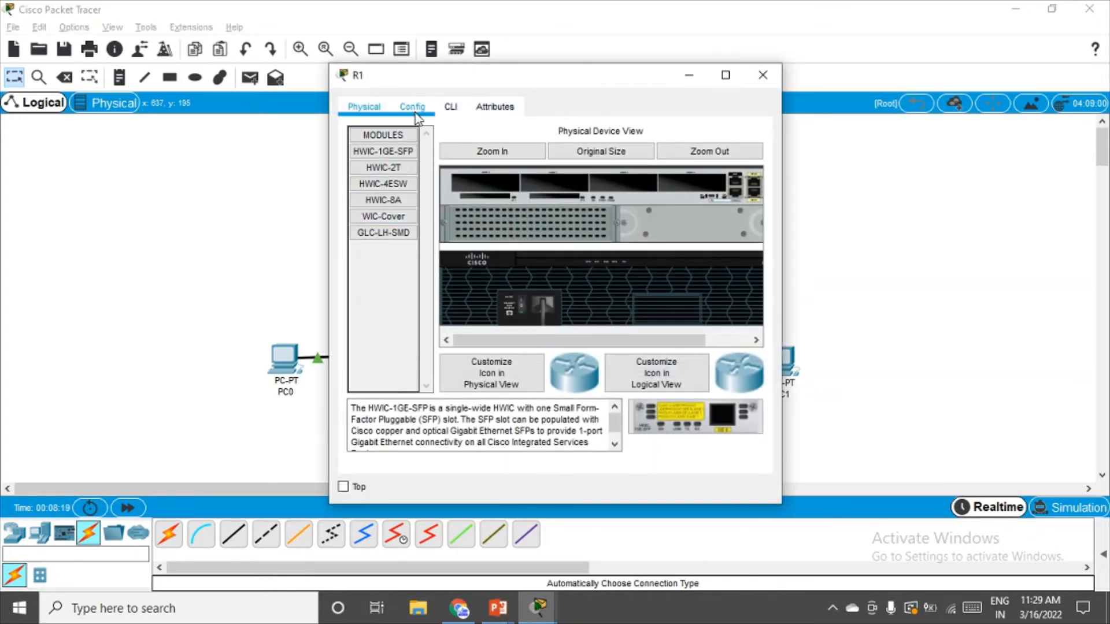
{"action": "left_click", "coordinate": [412, 107]}
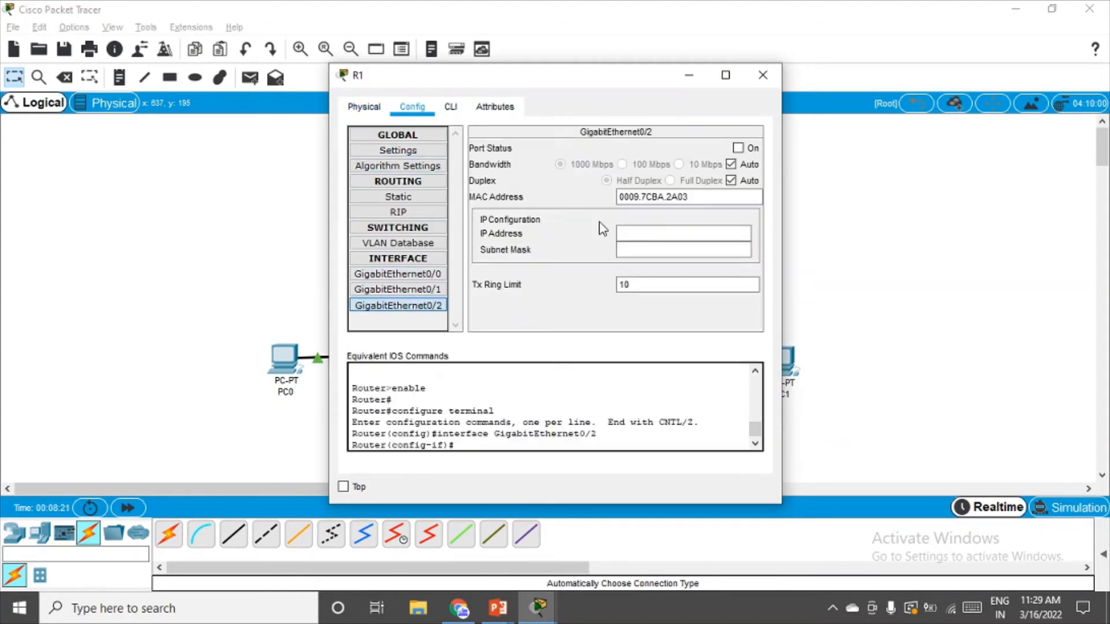
{"action": "left_click", "coordinate": [683, 234]}
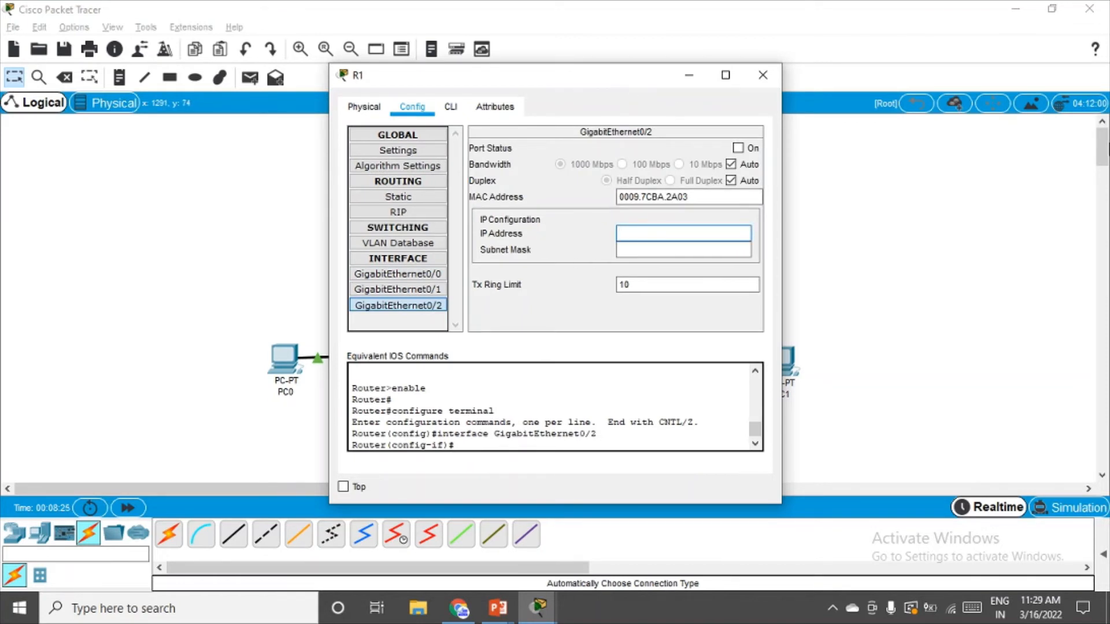
{"action": "type", "text": "172"}
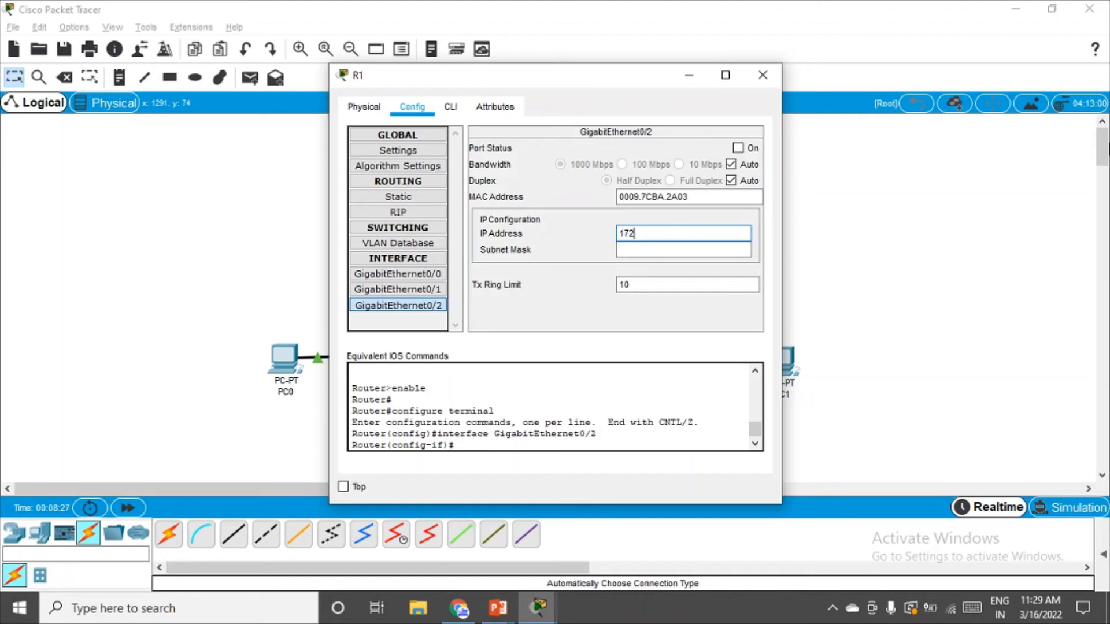
{"action": "type", "text": ".22.34."}
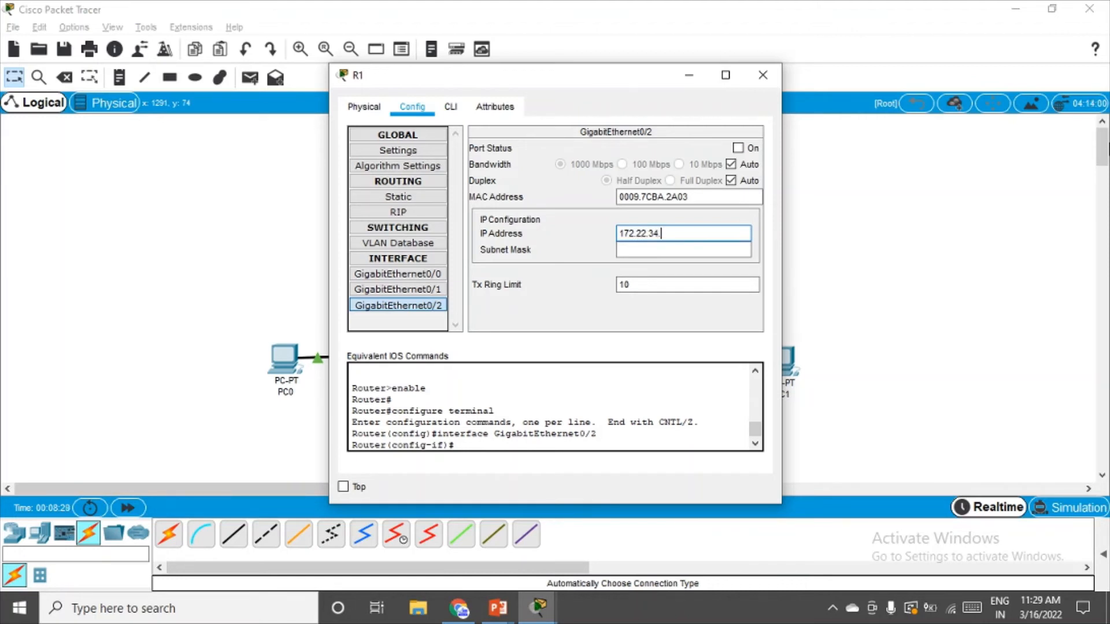
{"action": "type", "text": "1"}
{"action": "left_click", "coordinate": [683, 250]}
{"action": "type", "text": "255.255.2"}
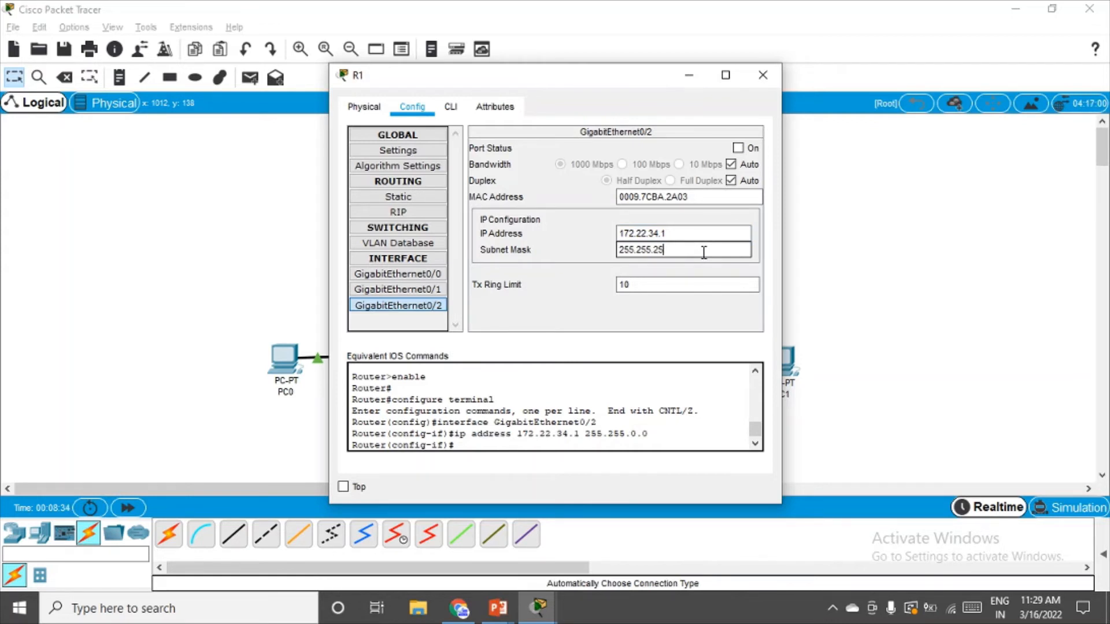
{"action": "type", "text": "5."}
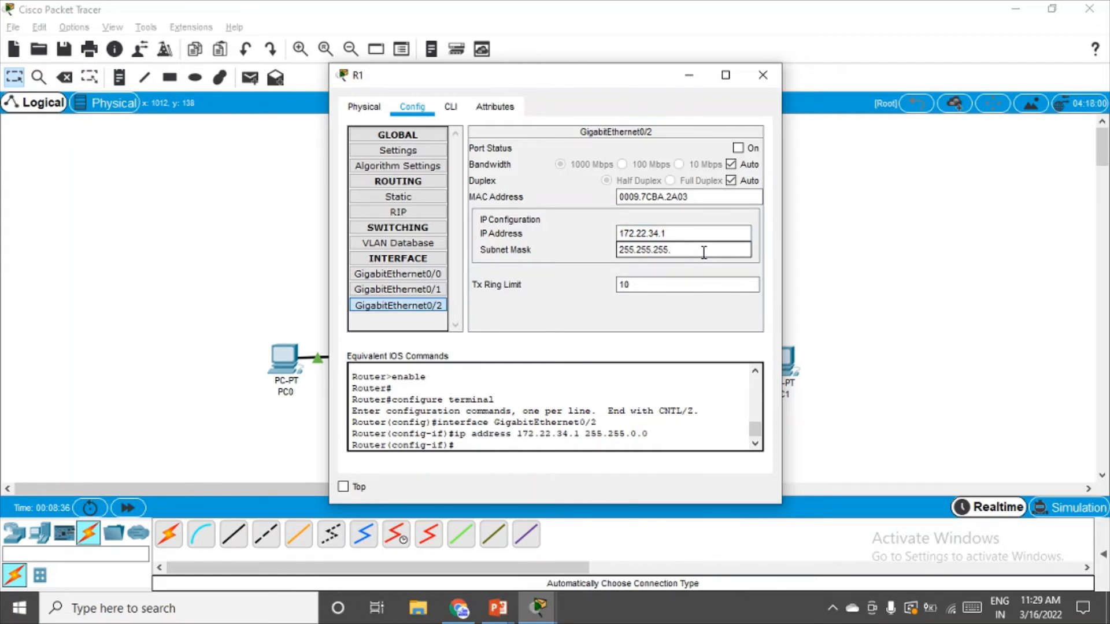
{"action": "type", "text": "192"}
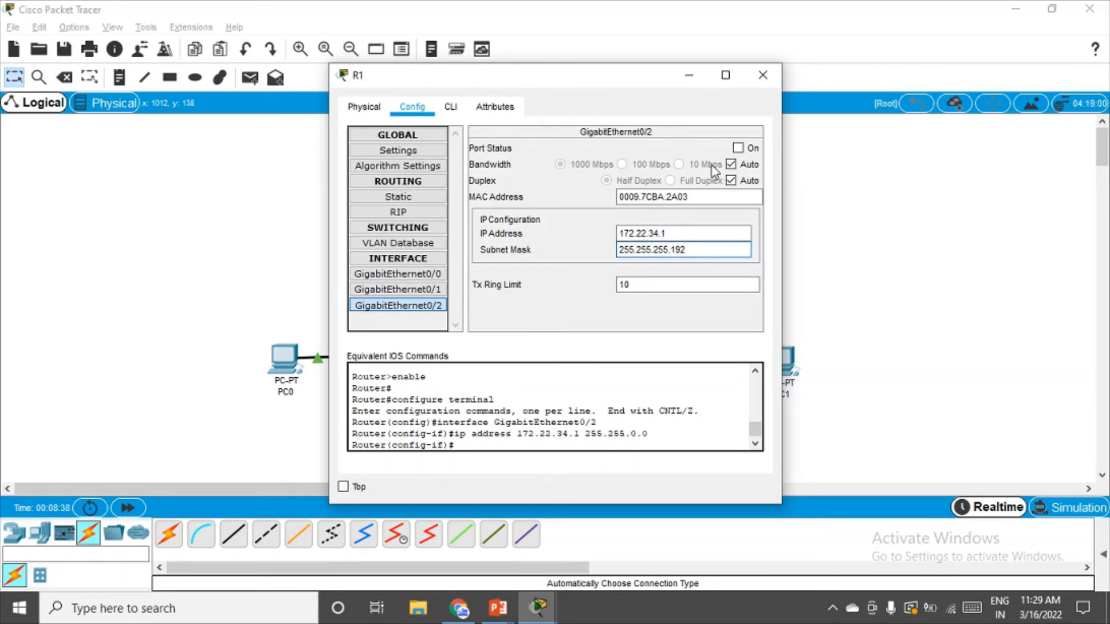
{"action": "left_click", "coordinate": [763, 75]}
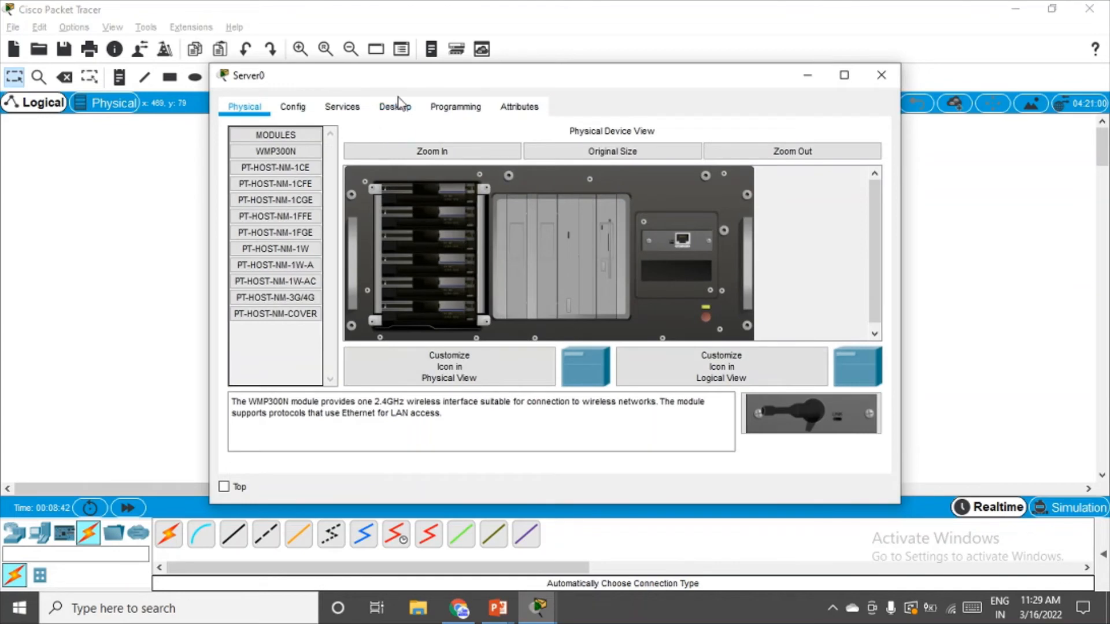
Set Server0 to static IP 172.22.34.62, mask 255.255.255.192, gateway 172.22.34.1 and close its window.
{"action": "left_click", "coordinate": [394, 107]}
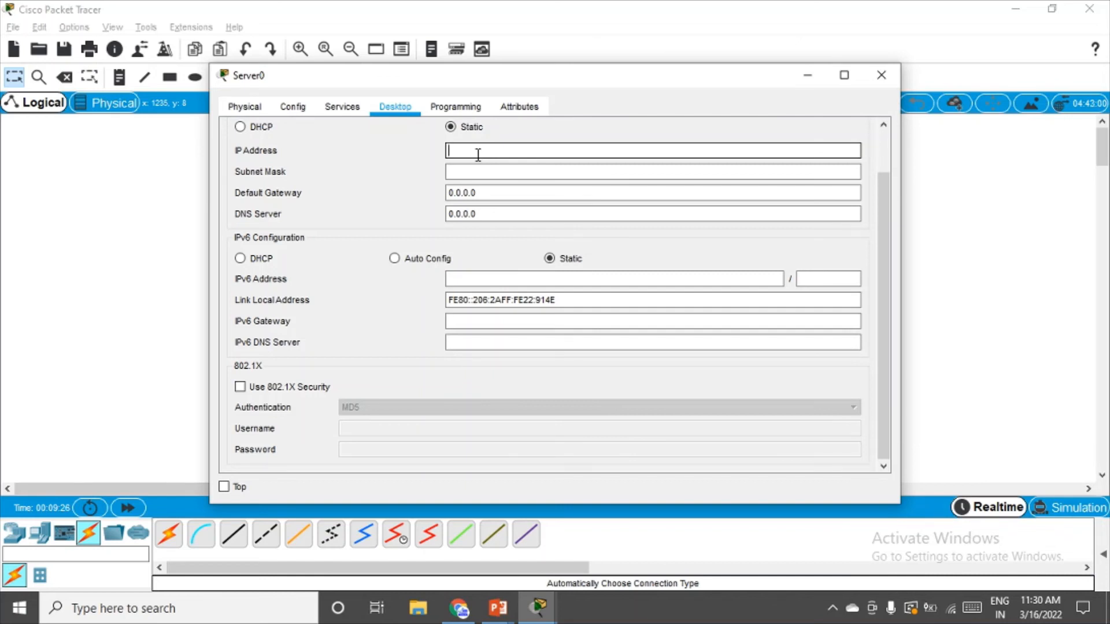
{"action": "type", "text": "172.22.34."}
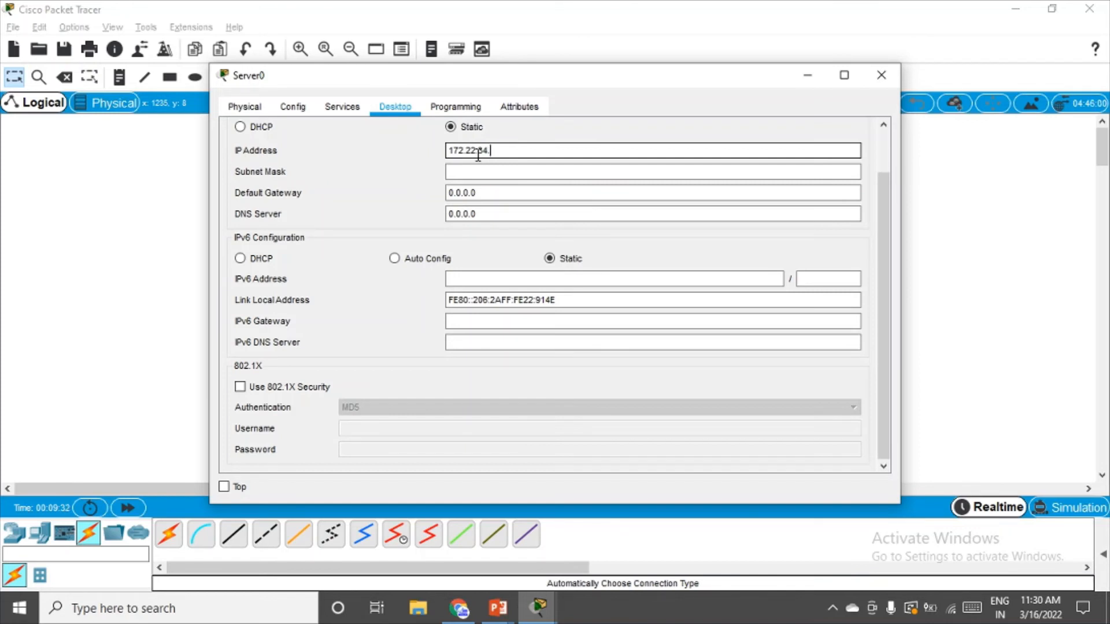
{"action": "type", "text": "62"}
{"action": "left_click", "coordinate": [654, 172]}
{"action": "type", "text": "255.255.255"}
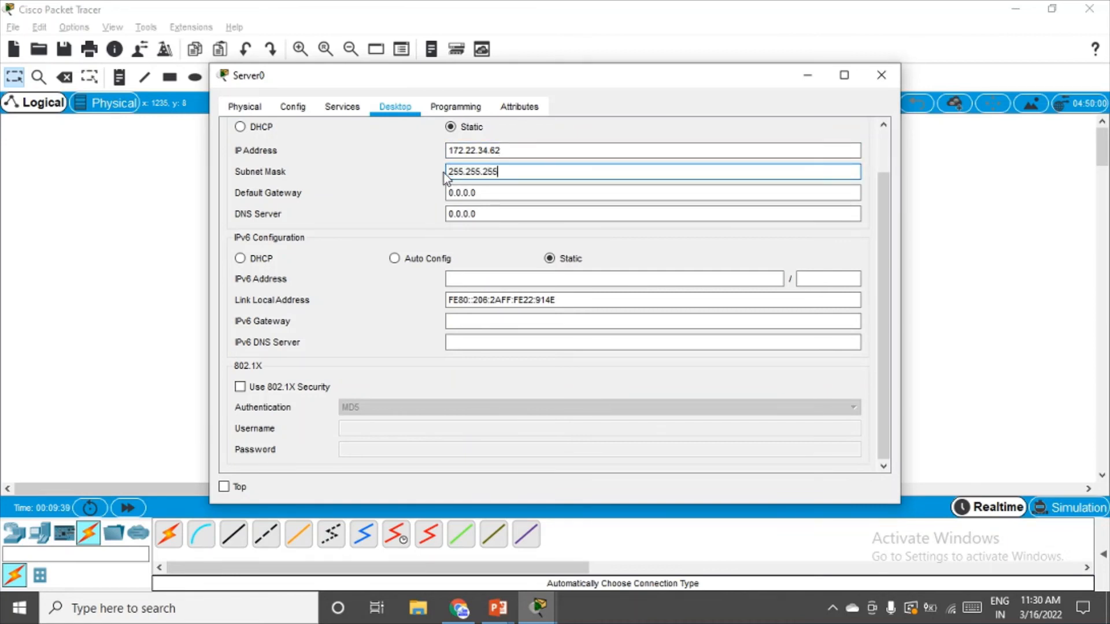
{"action": "type", "text": ".192"}
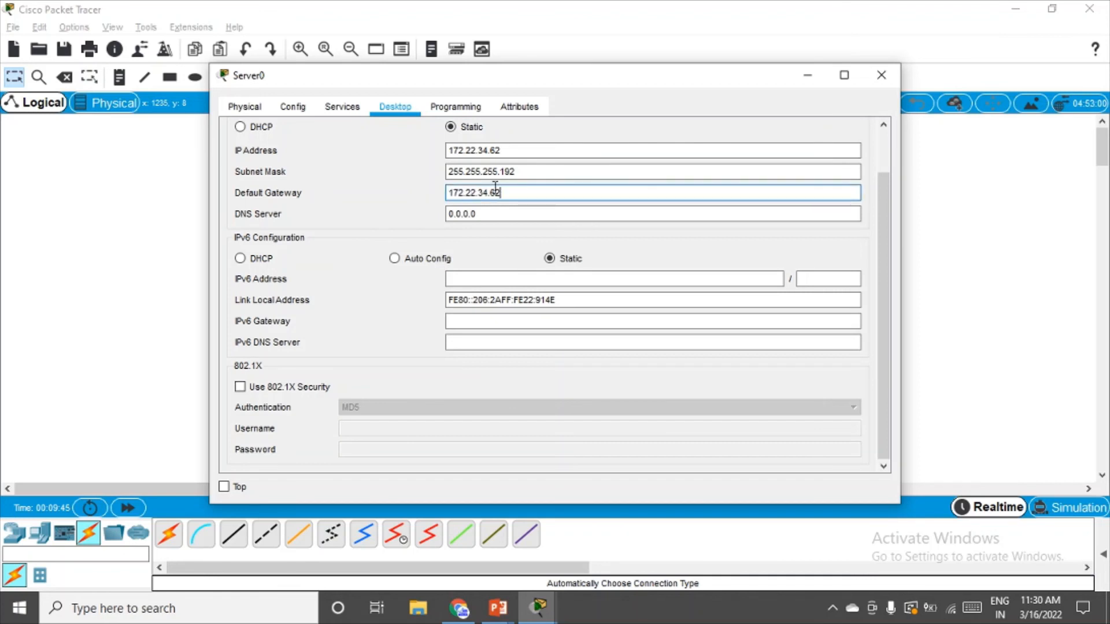
{"action": "type", "text": "172.22.34.1"}
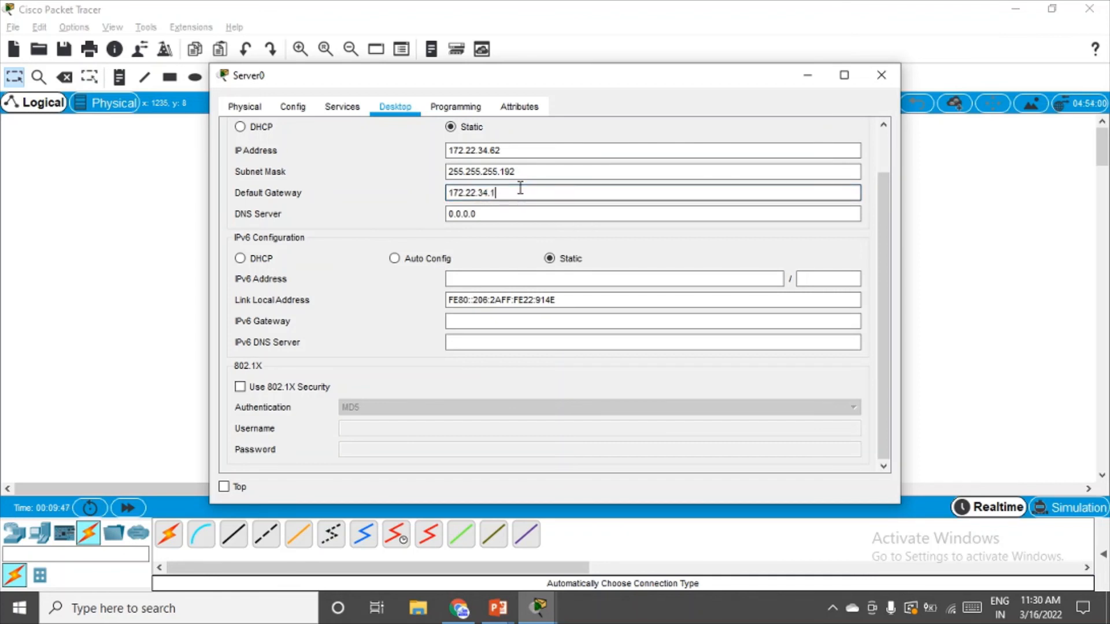
{"action": "left_click", "coordinate": [881, 75]}
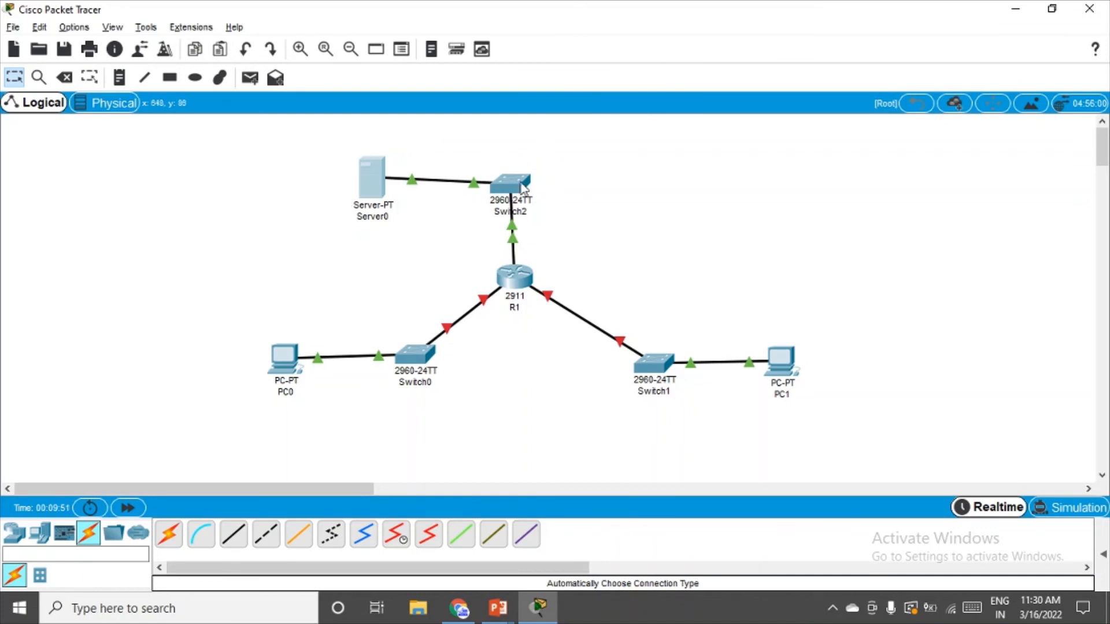
{"action": "mouse_move", "coordinate": [617, 354]}
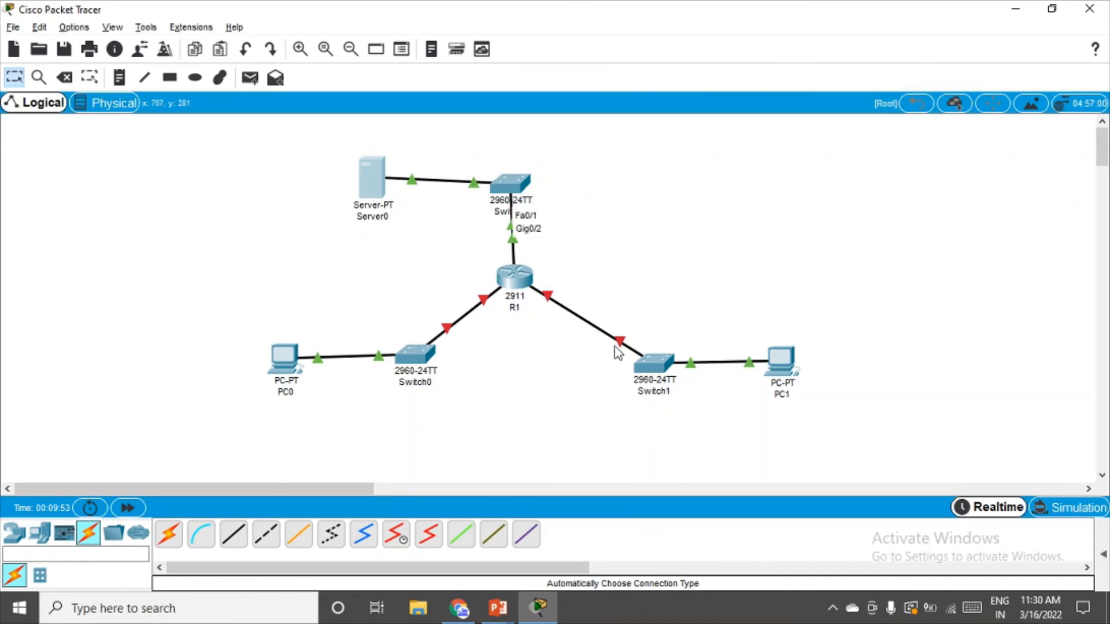
{"action": "mouse_move", "coordinate": [613, 295]}
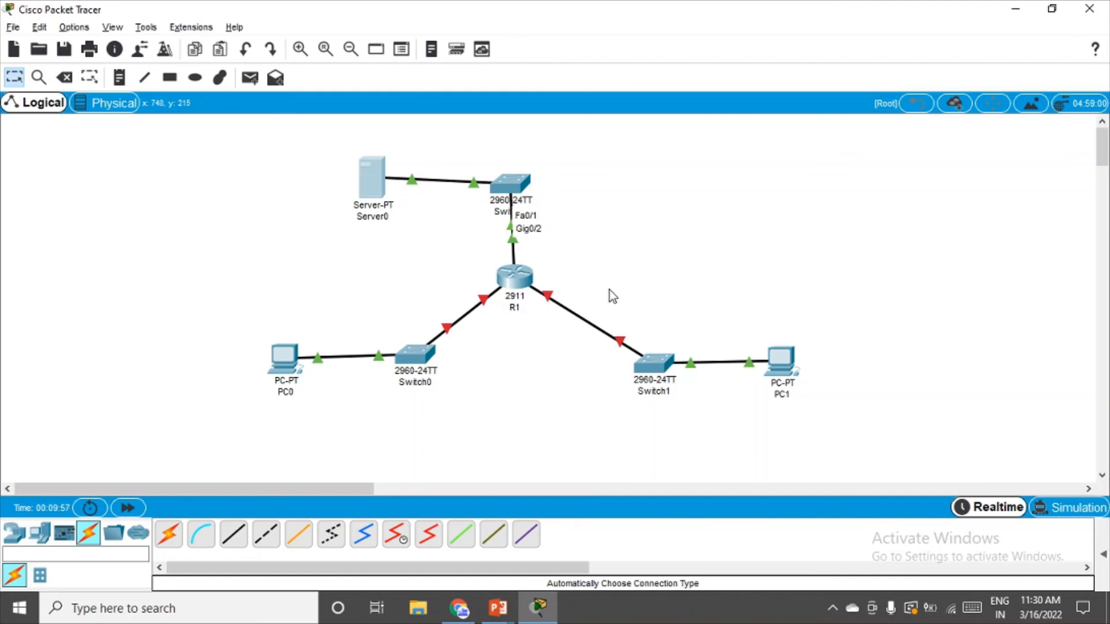
{"action": "mouse_move", "coordinate": [593, 326]}
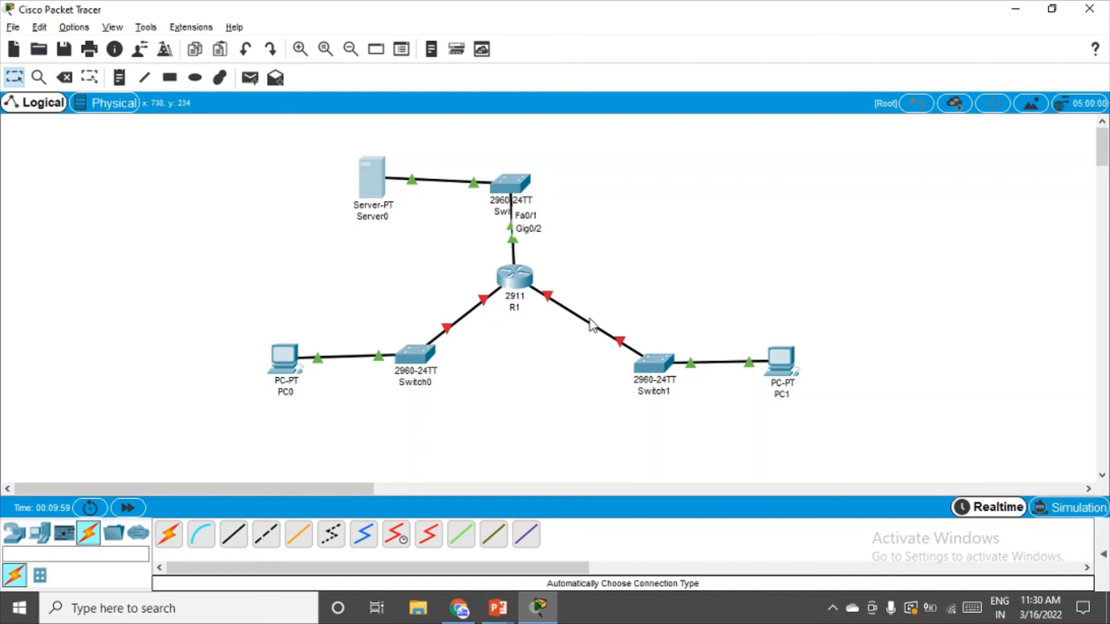
{"action": "mouse_move", "coordinate": [711, 397]}
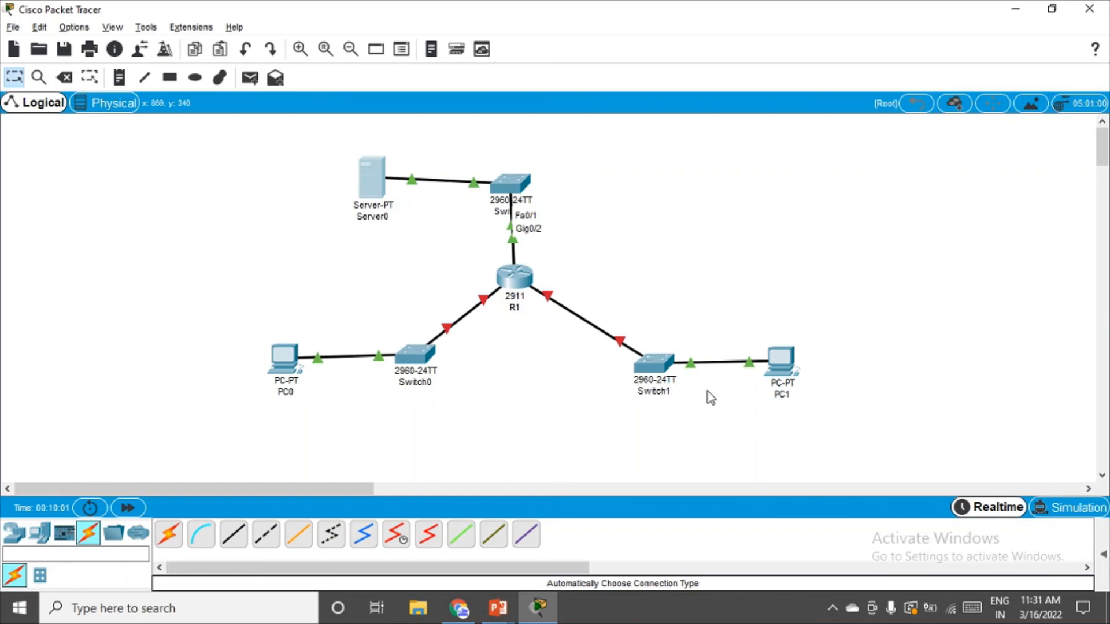